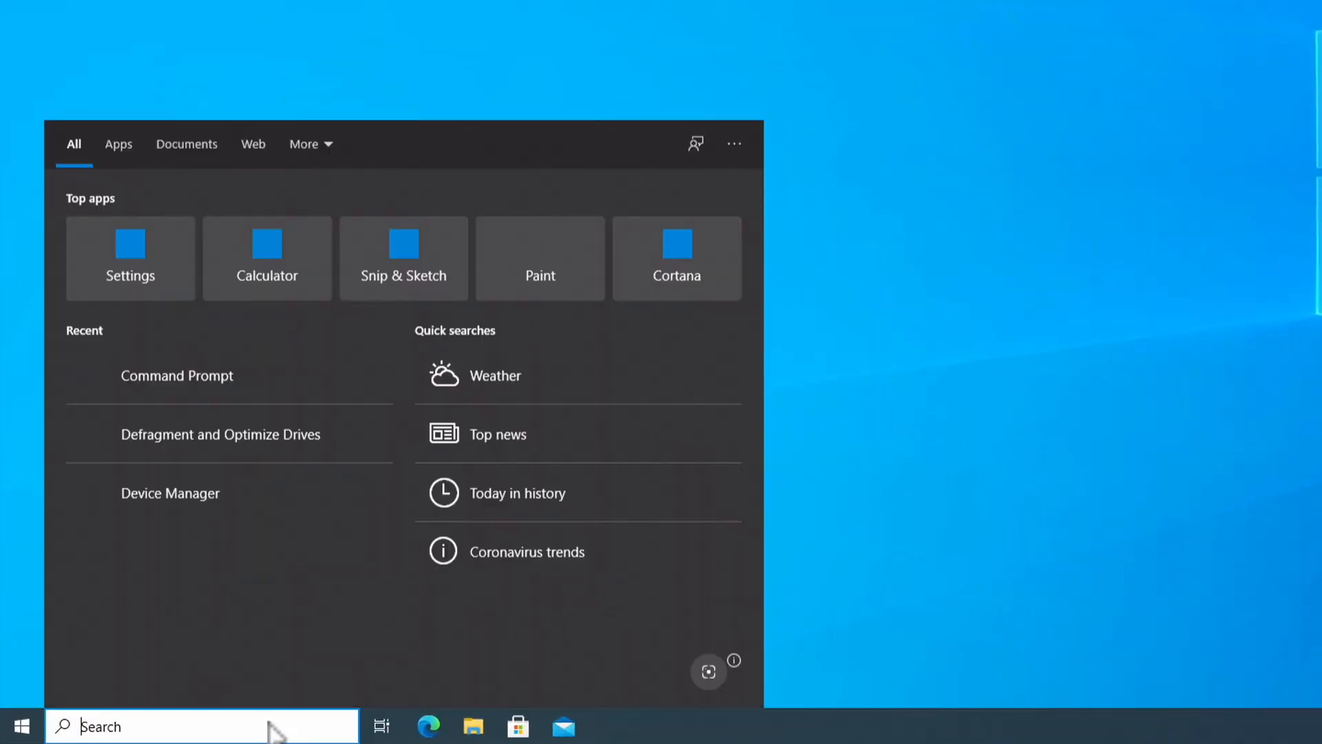
# - Search 'cmd' in Windows Search and launch Command Prompt from the best match
pyautogui.write('cmd')
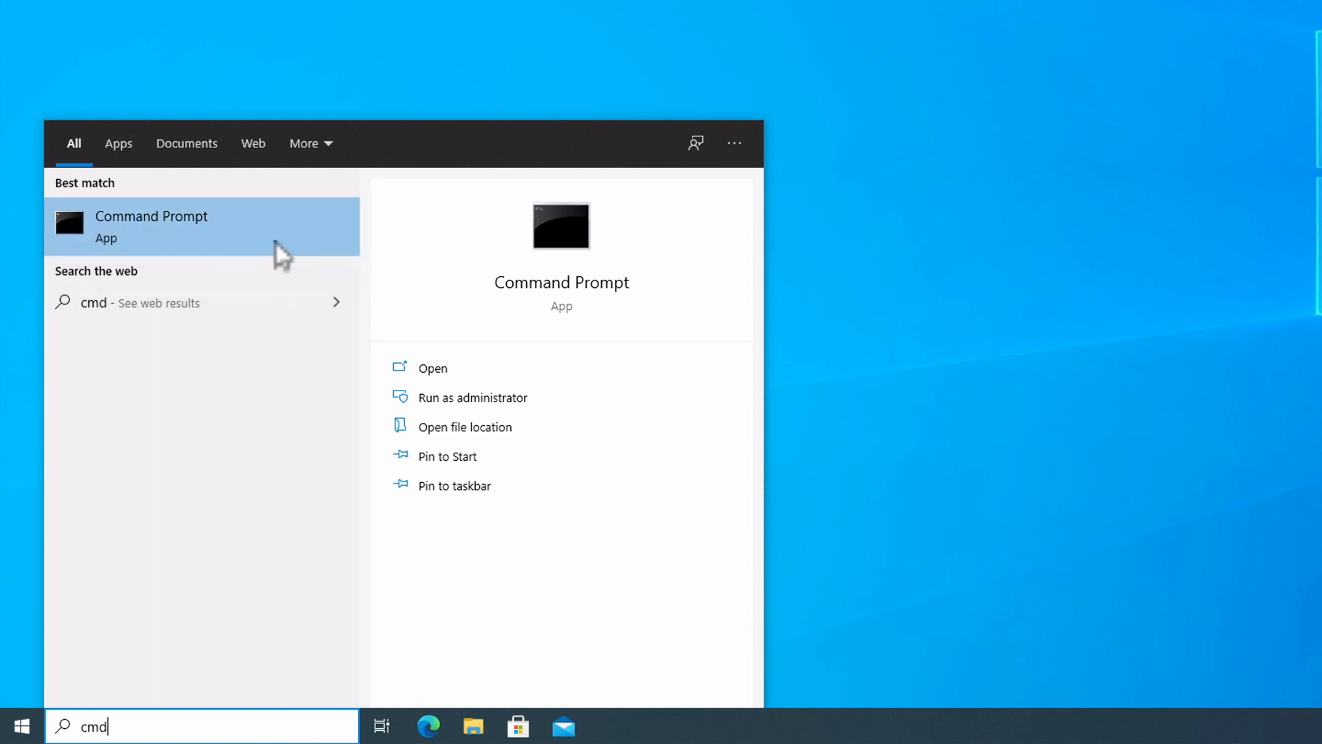
pyautogui.click(151, 226)
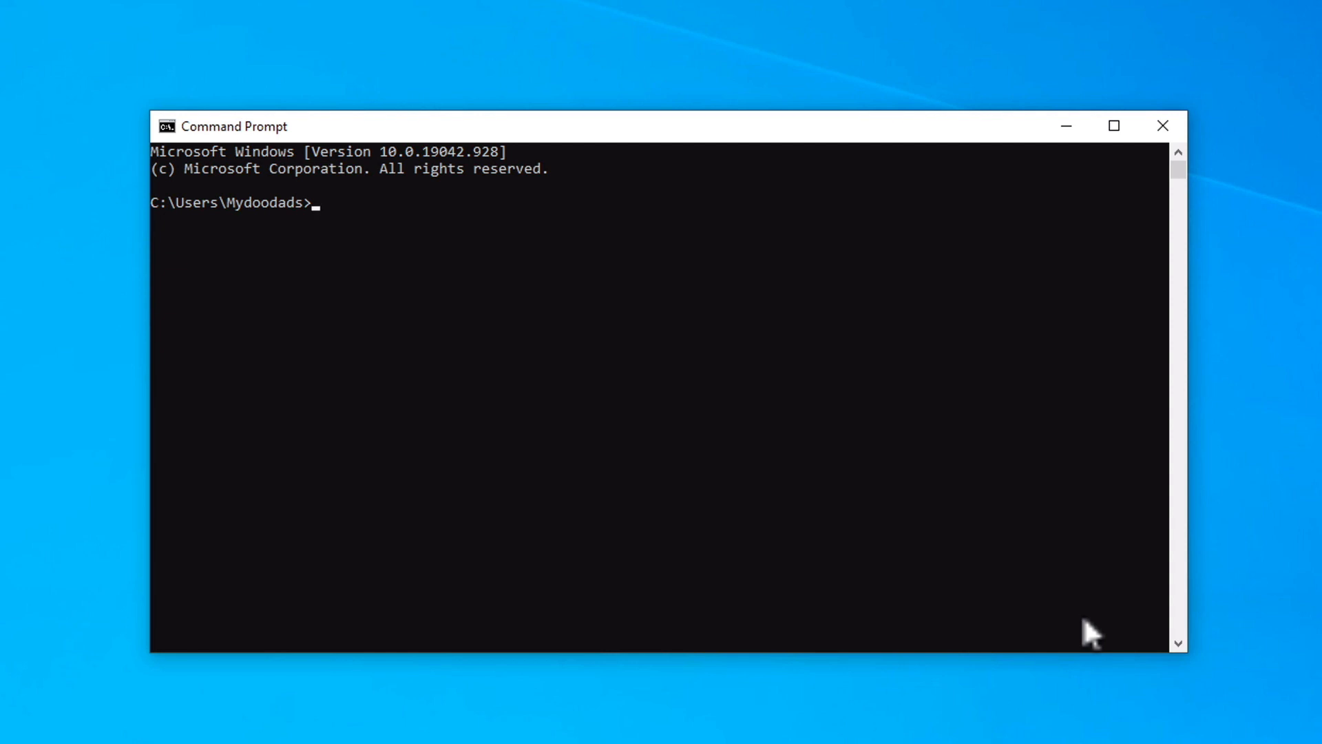
# - Run ipconfig to list adapters with IPv4 address, subnet mask and default gateway
pyautogui.write('ipconfig')
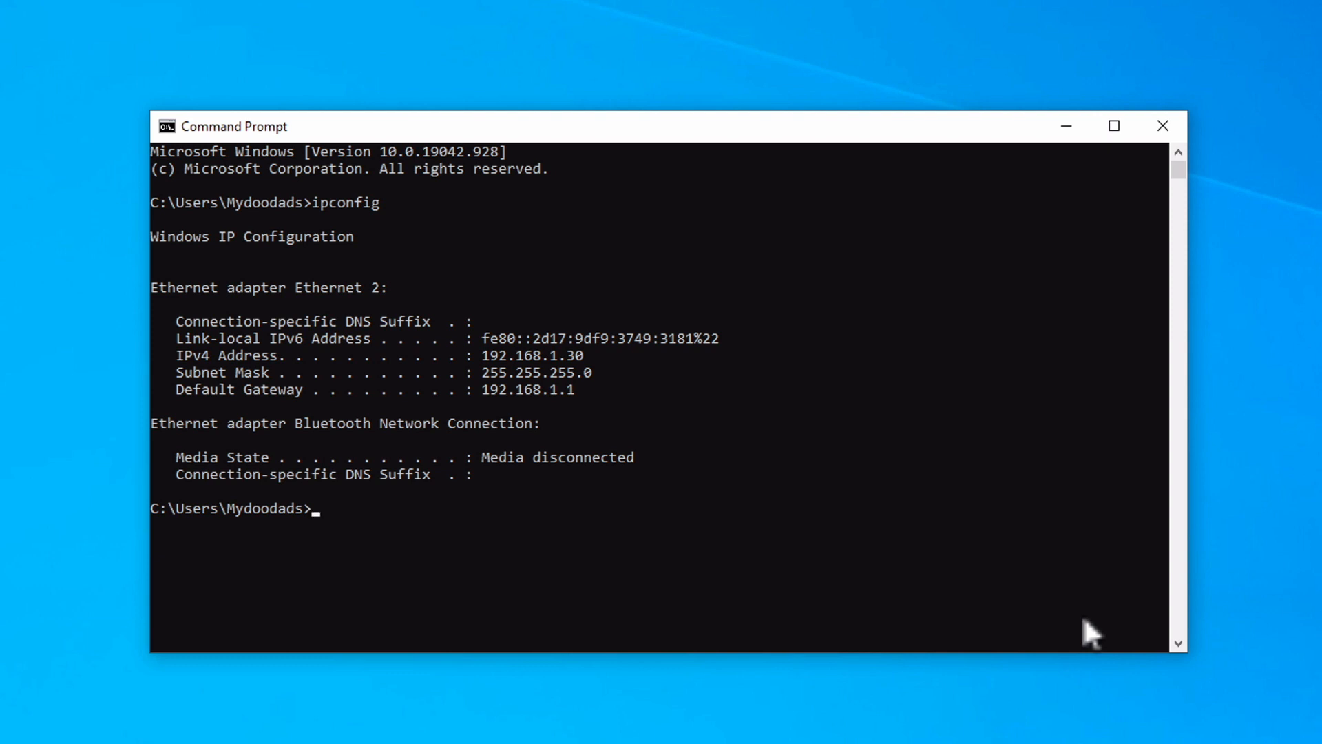
# - Enter 'exit' at the prompt below the ipconfig report without executing it
pyautogui.write('exit')
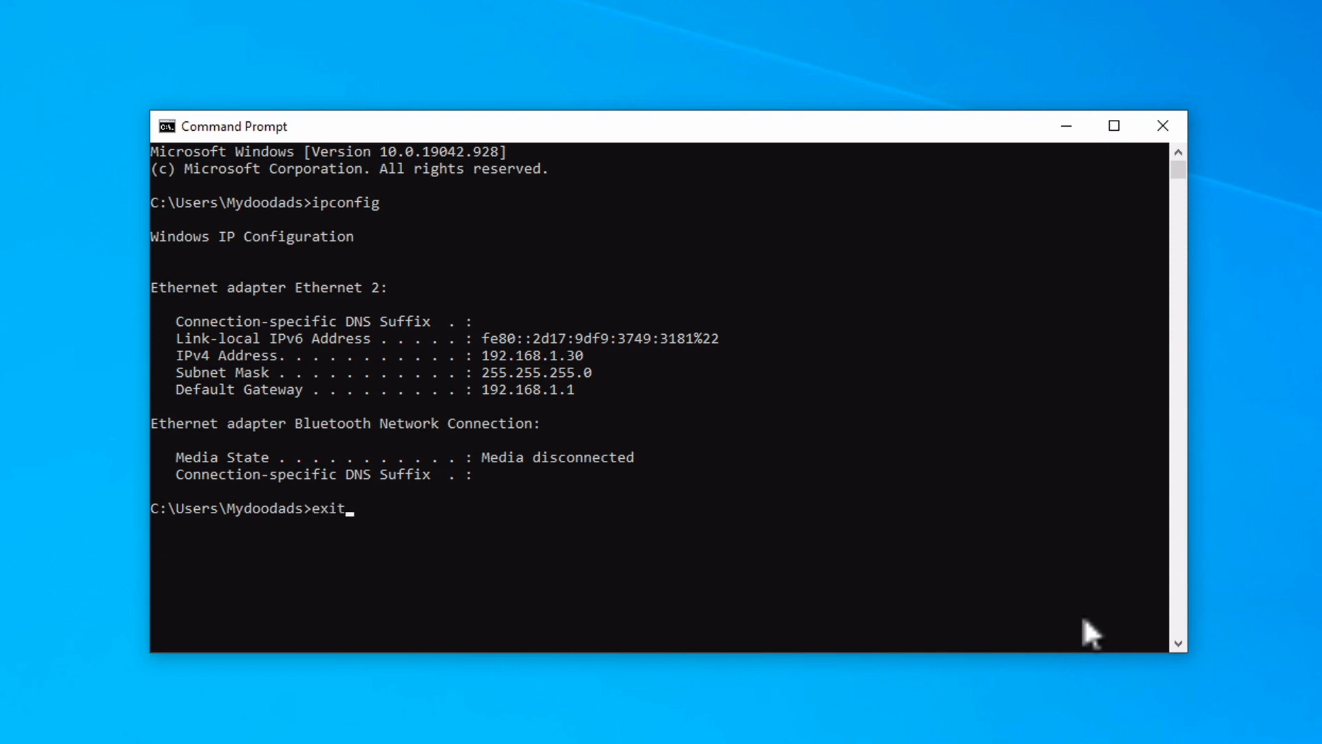